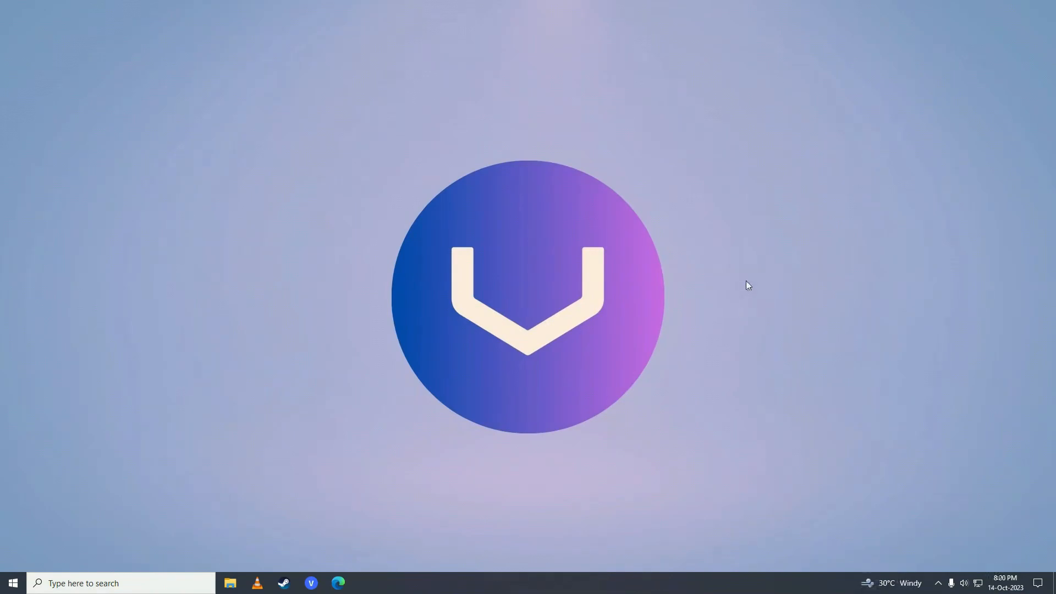
Launch Microsoft Edge and reach bluestacks.com from a Google search for bluestacks.
left_click(338, 583)
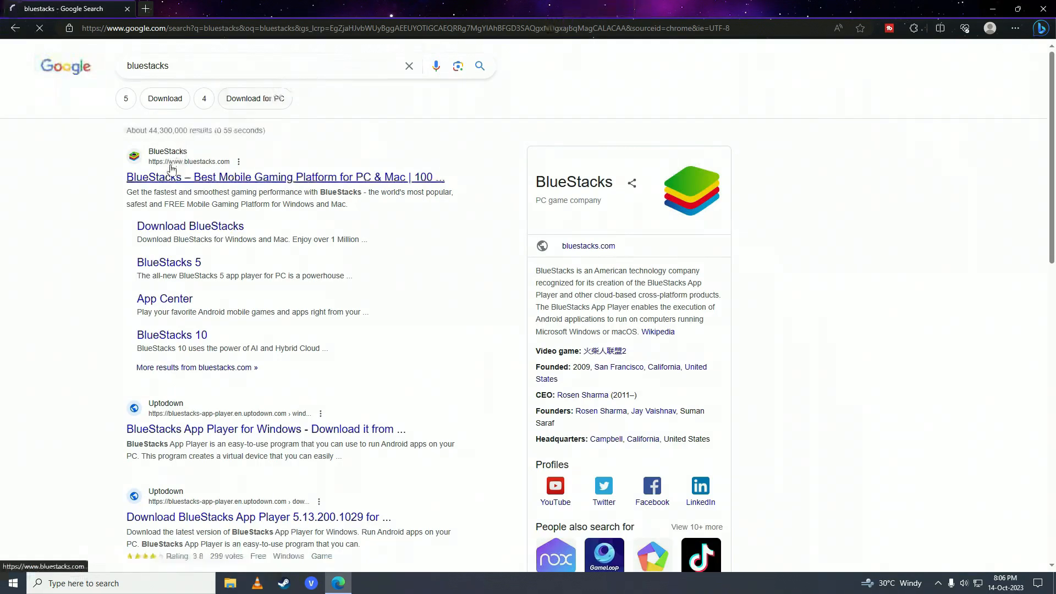
left_click(285, 177)
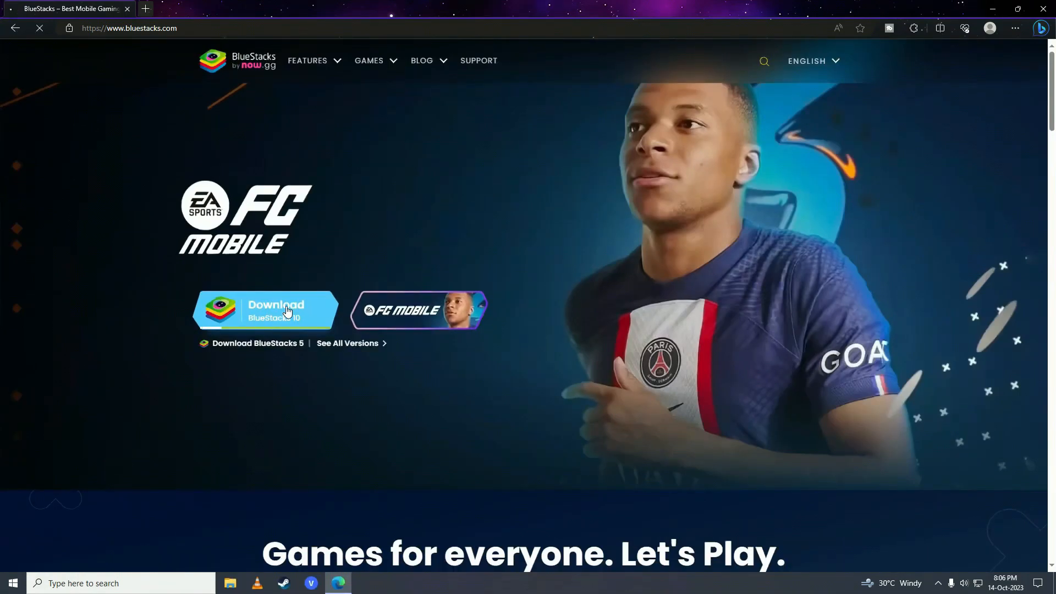
Download the BlueStacks 10 installer and allow it through User Account Control.
left_click(265, 310)
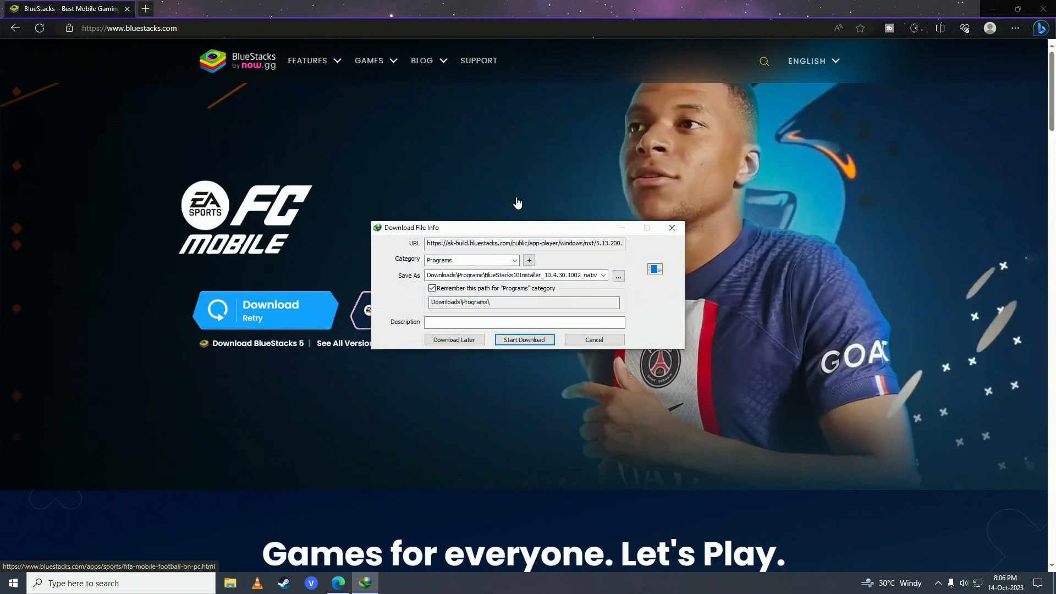
left_click(524, 340)
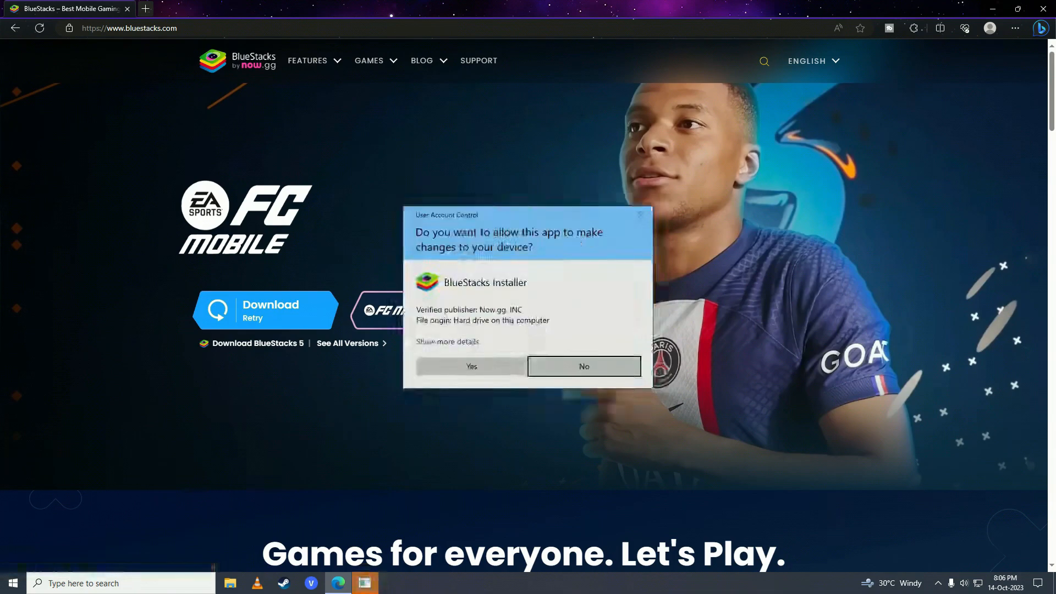
left_click(472, 365)
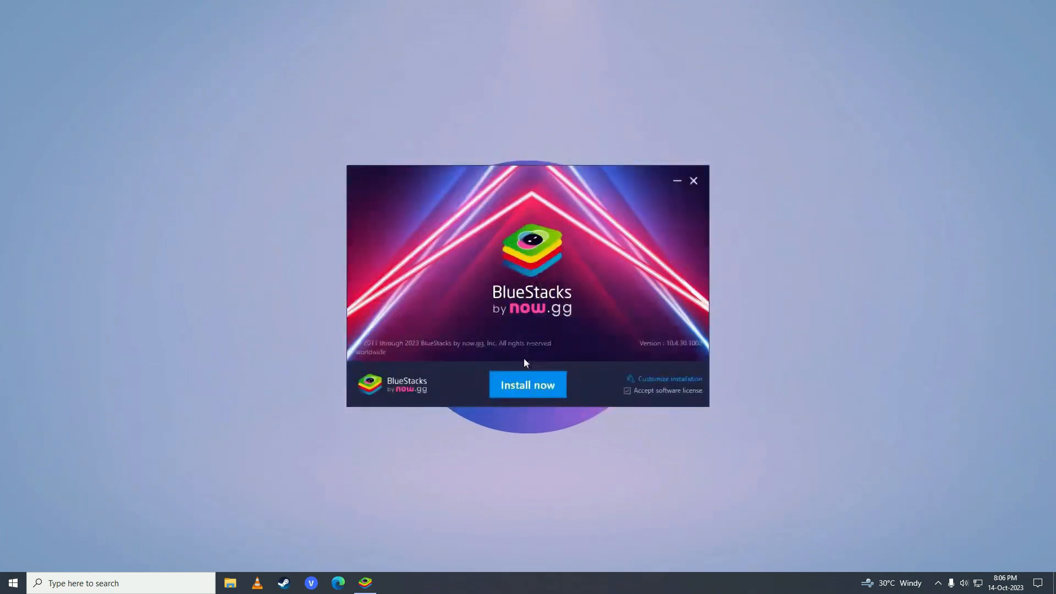
Start the BlueStacks installation with the default data path and let files extract.
left_click(670, 378)
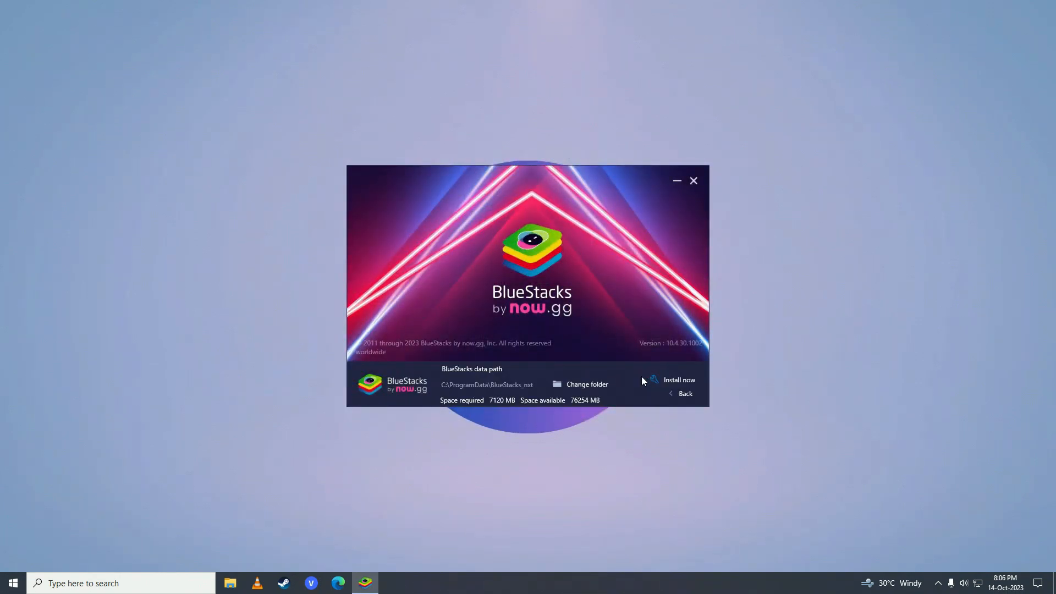
left_click(680, 380)
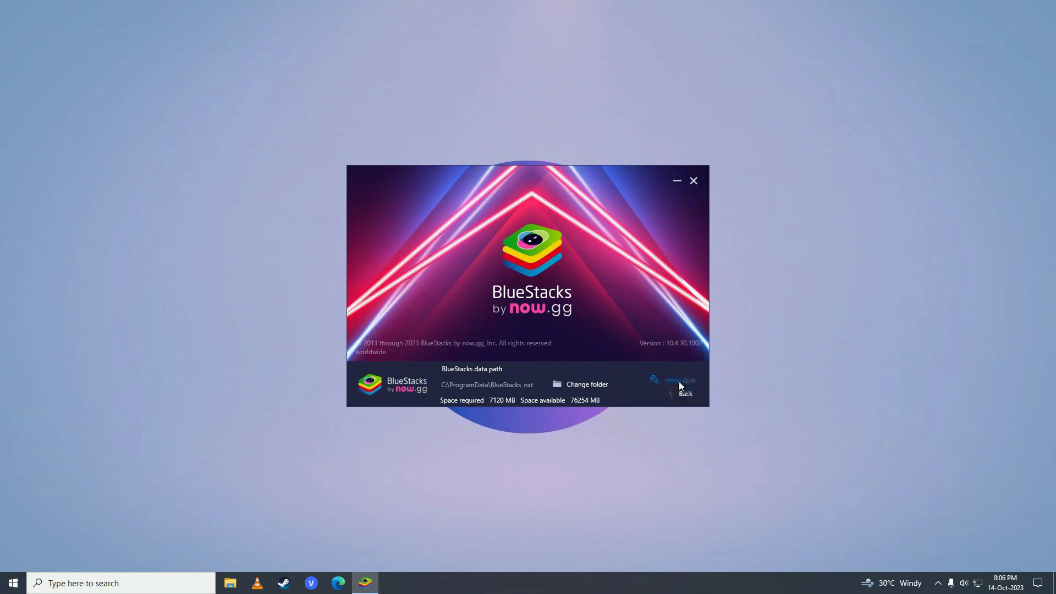
left_click(680, 382)
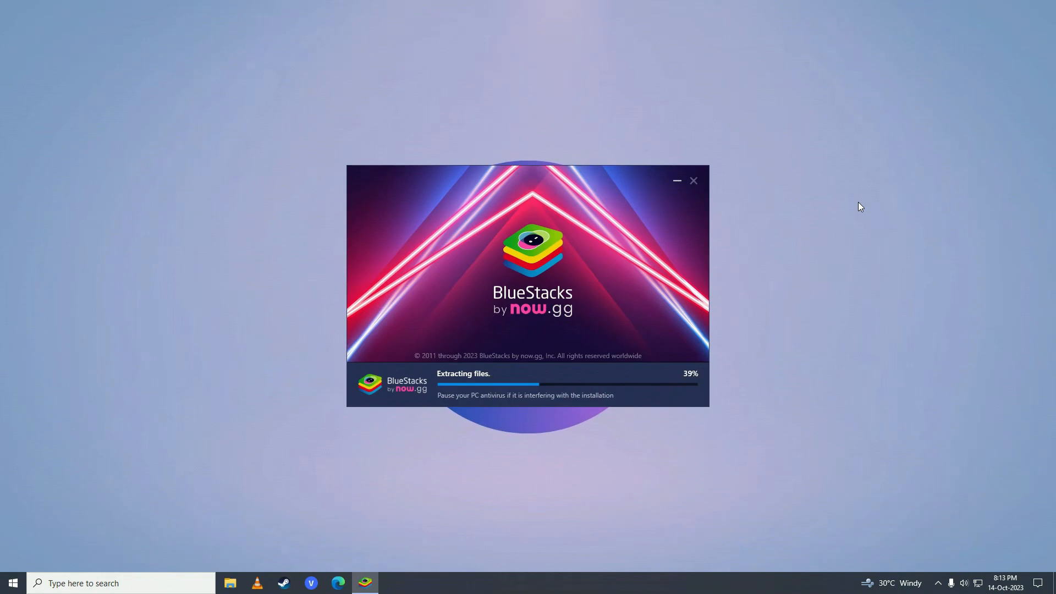
mouse_move(829, 260)
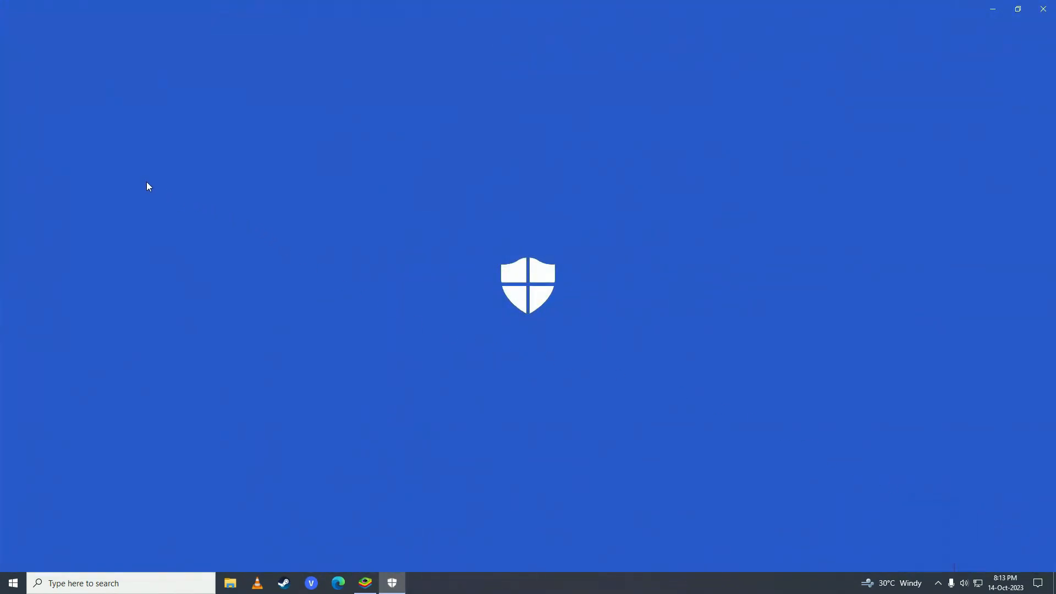
Switch off Real-time protection in Windows Security's Virus & threat protection settings.
left_click(392, 583)
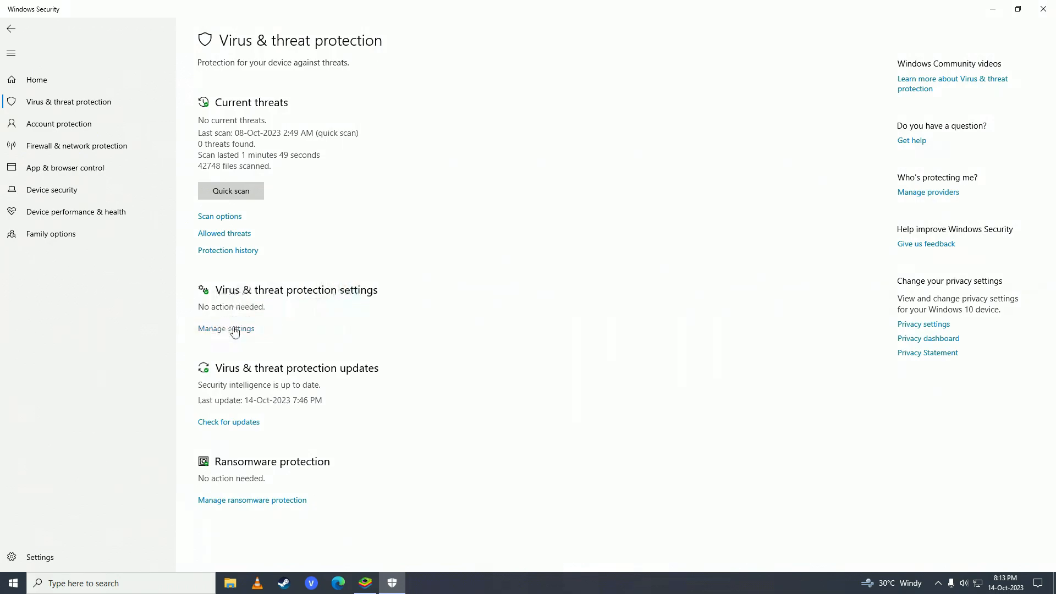
left_click(226, 328)
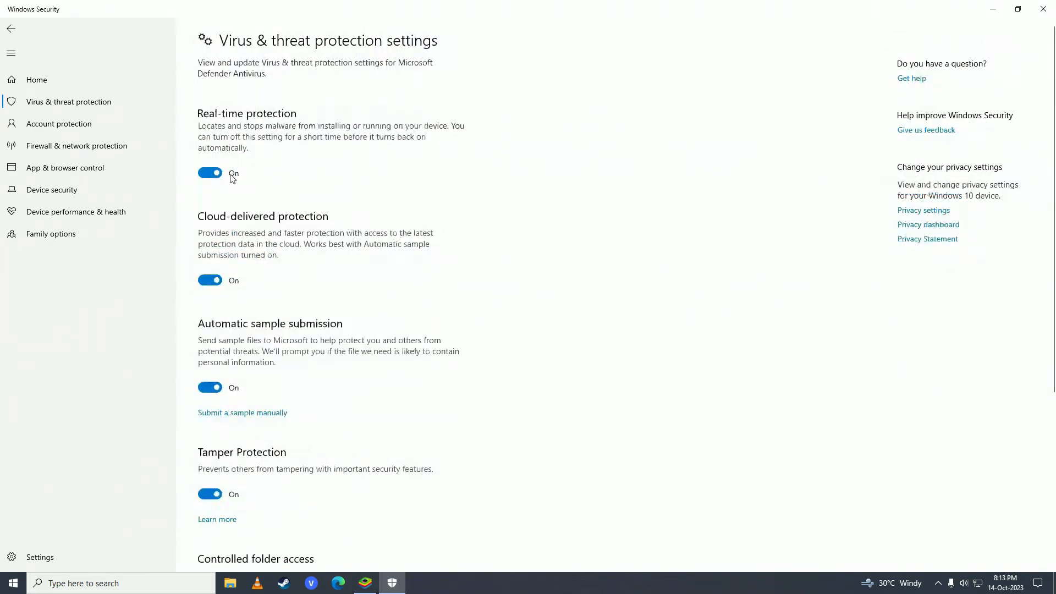
left_click(210, 173)
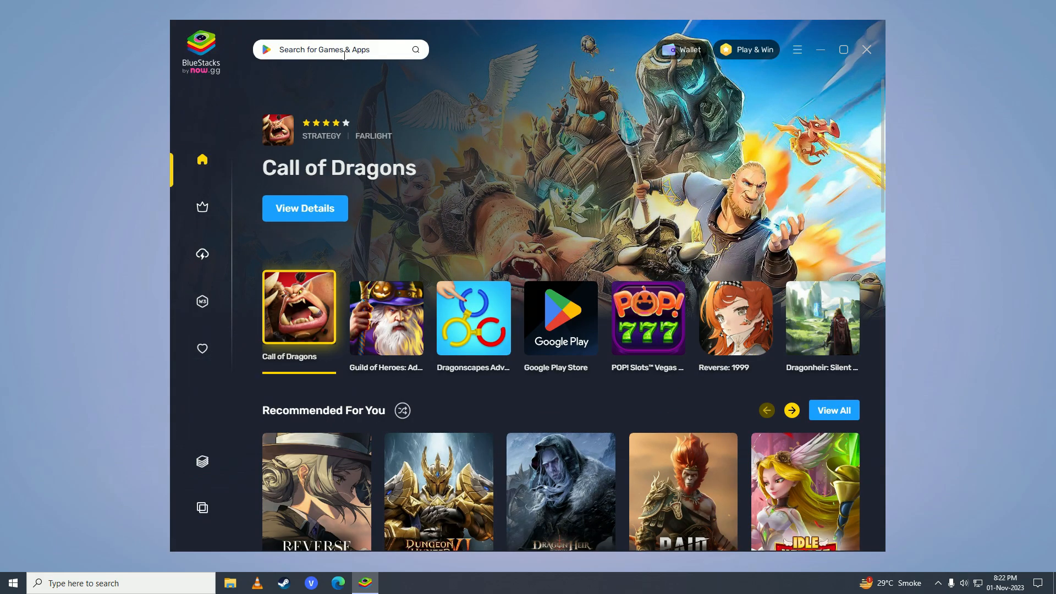
Search BlueStacks for 'simcity' to surface the SimCity BuildIt result.
type("simcity")
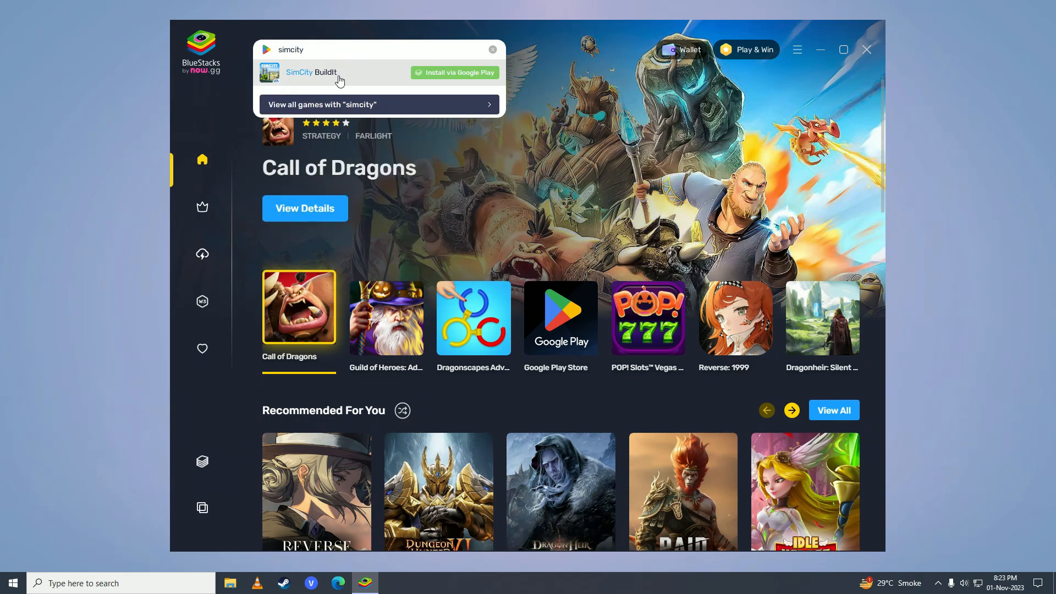
mouse_move(463, 73)
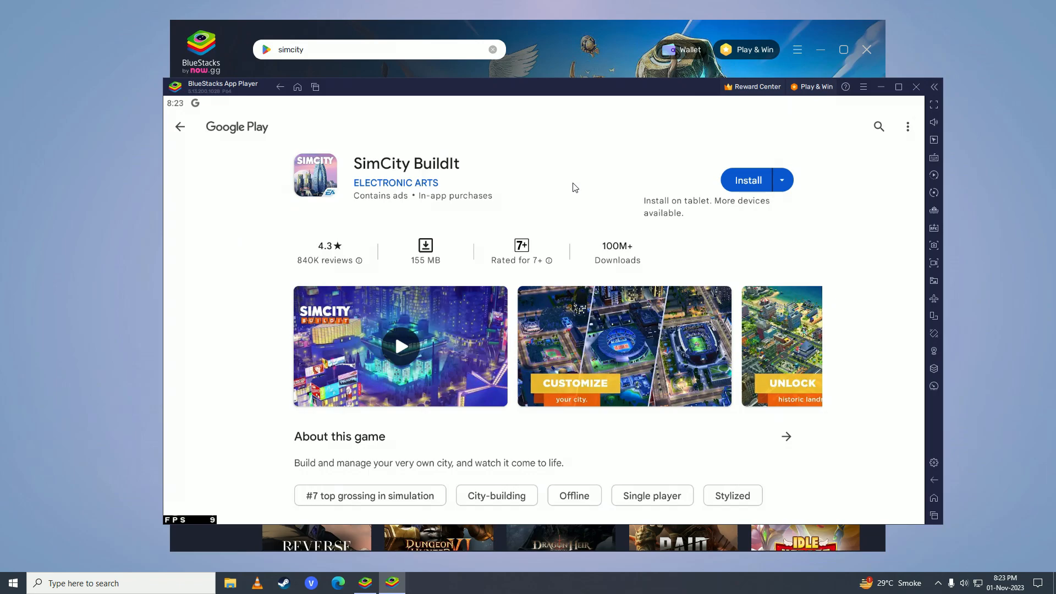
Install SimCity BuildIt from Google Play and launch it to the birth date prompt.
left_click(747, 179)
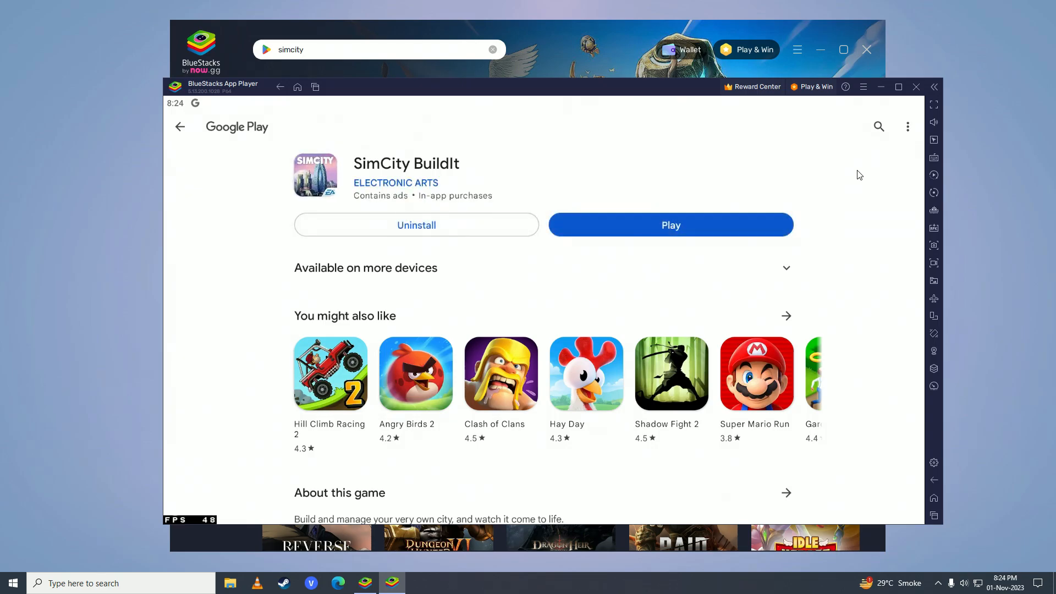
left_click(670, 224)
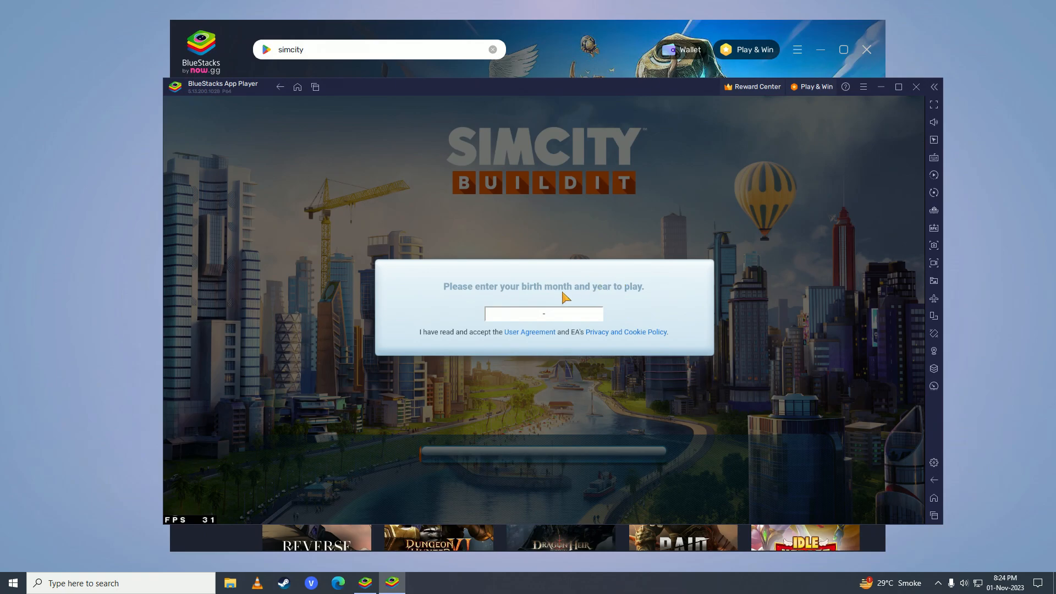
Enter birth date 2001-01, accept the terms, and switch the loading game to full screen.
left_click(542, 313)
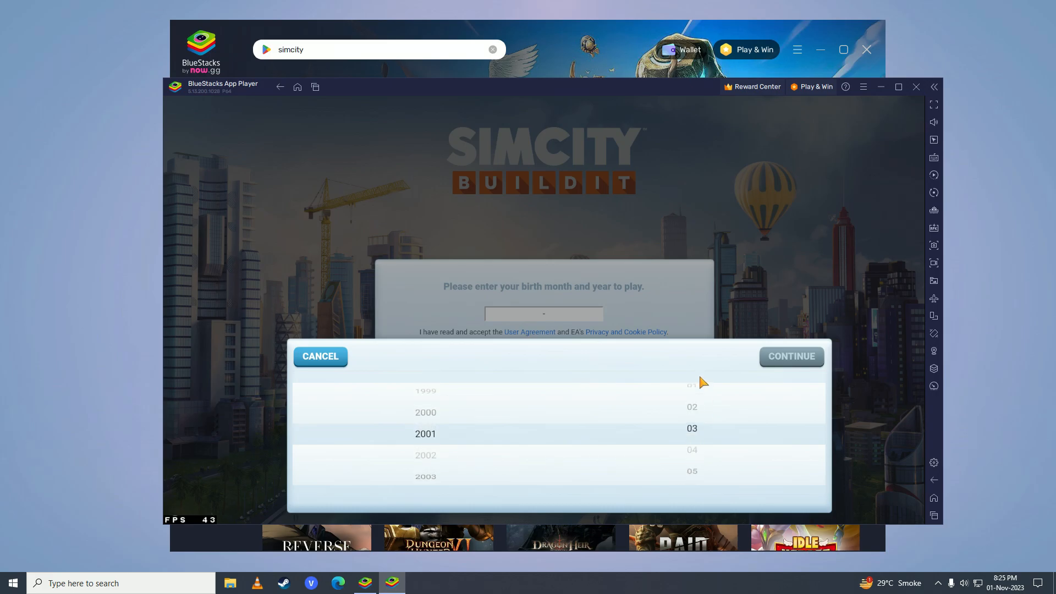
left_click(790, 355)
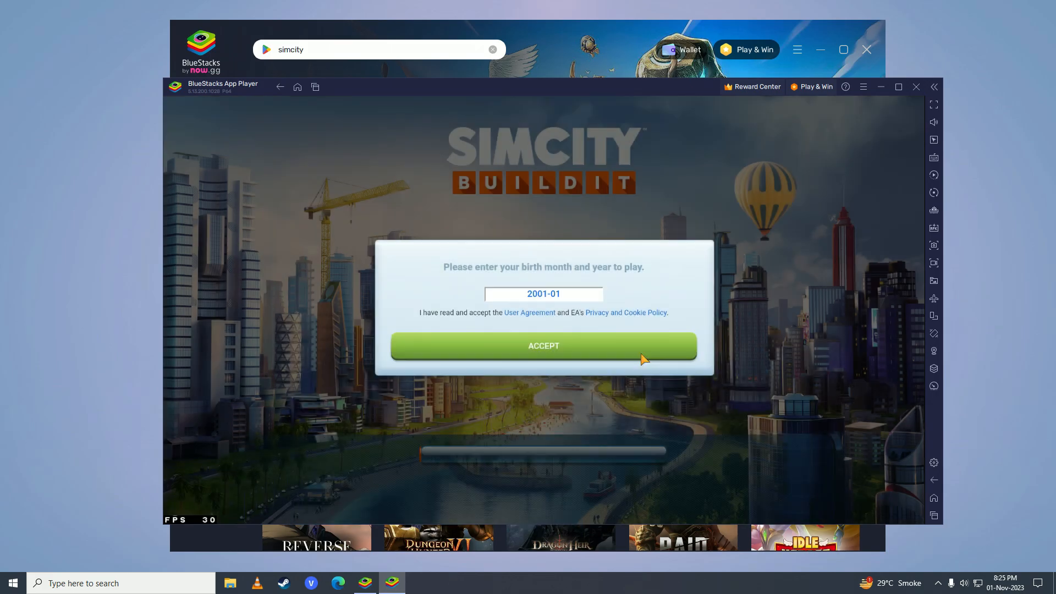
left_click(543, 345)
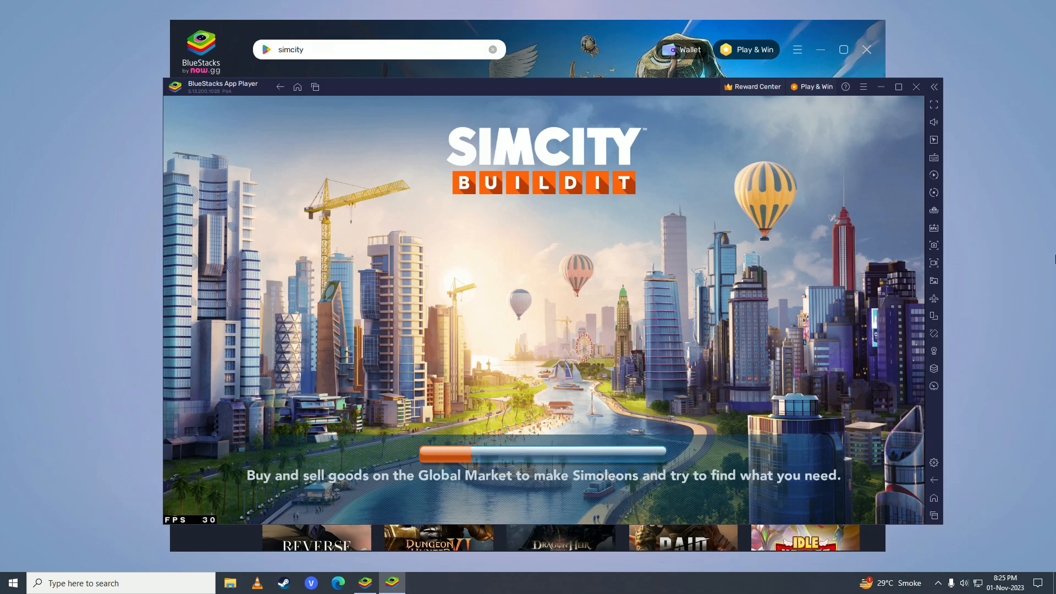
left_click(934, 104)
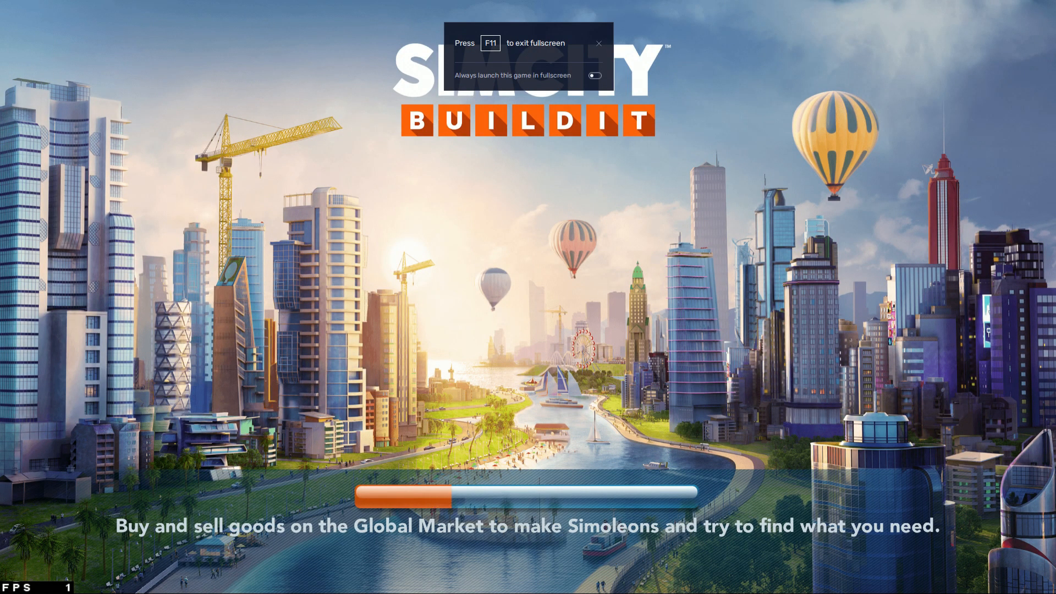
Finish the tutorial two-lane road and view the materials needed for the new zone.
left_click(598, 43)
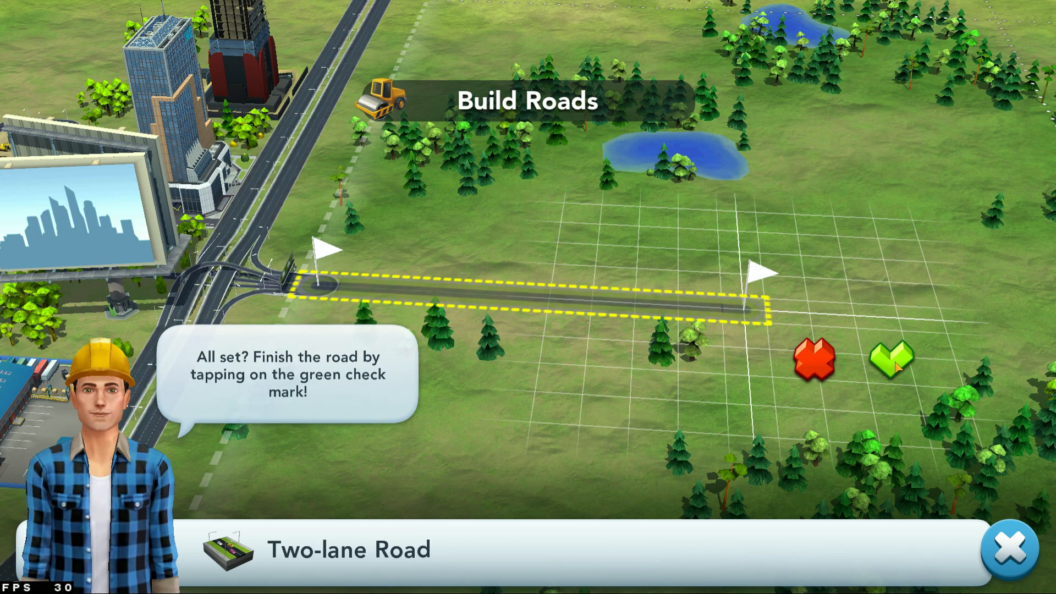
left_click(895, 361)
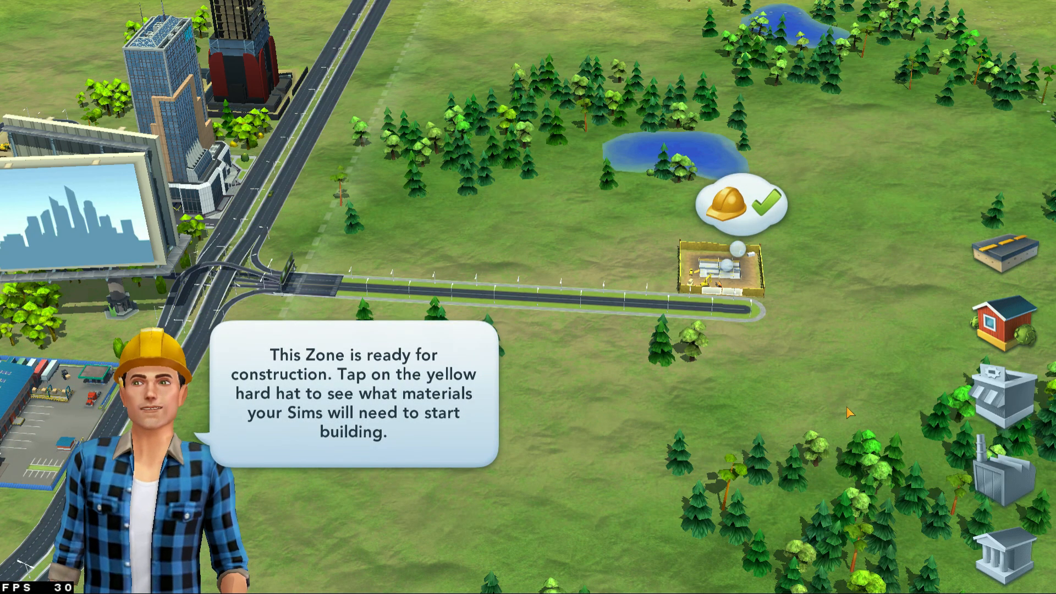
left_click(733, 206)
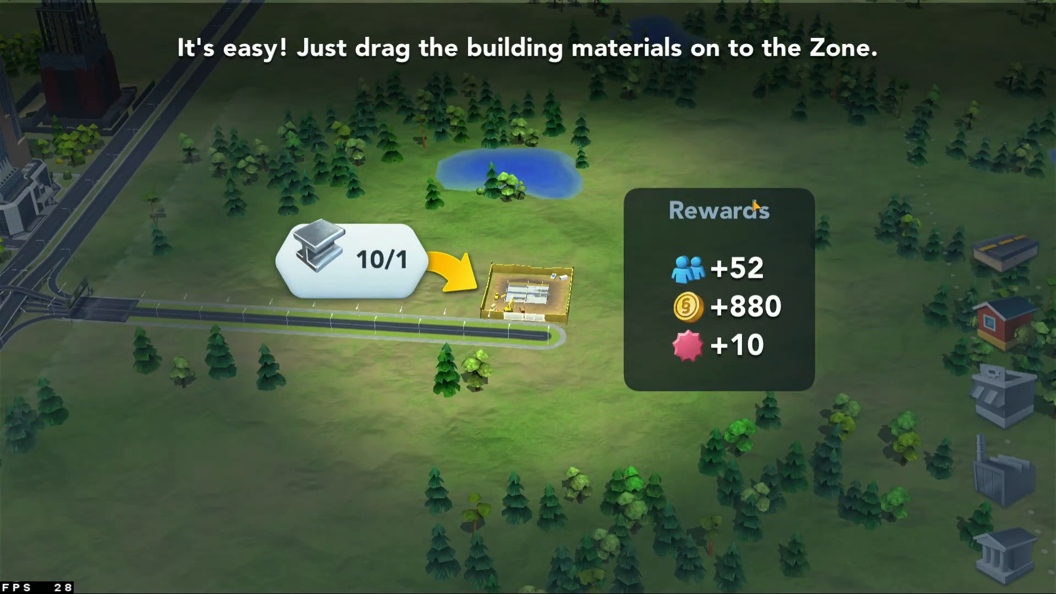